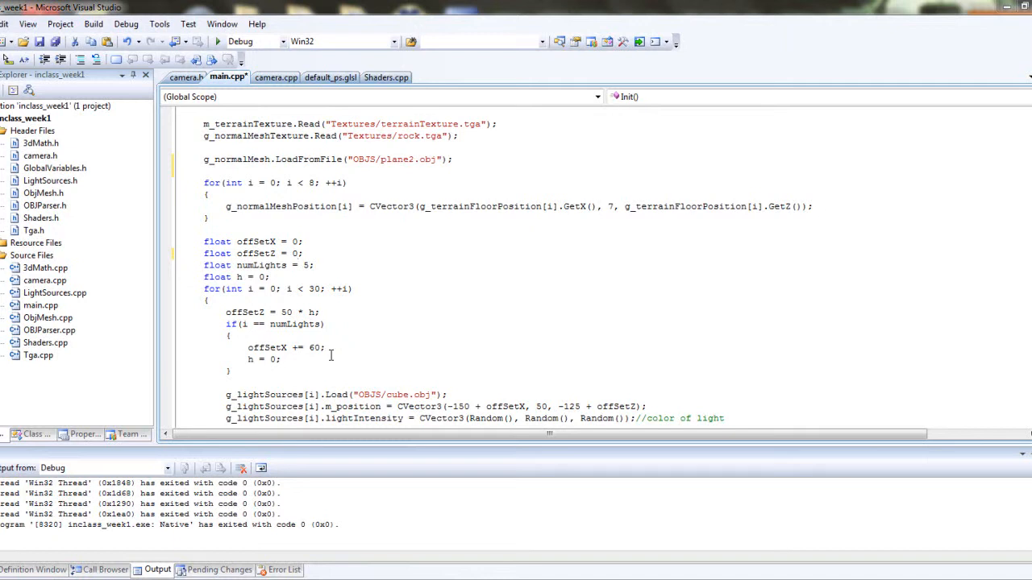
Start building the inclass_week1 project in the Debug Win32 configuration
left_click(303, 253)
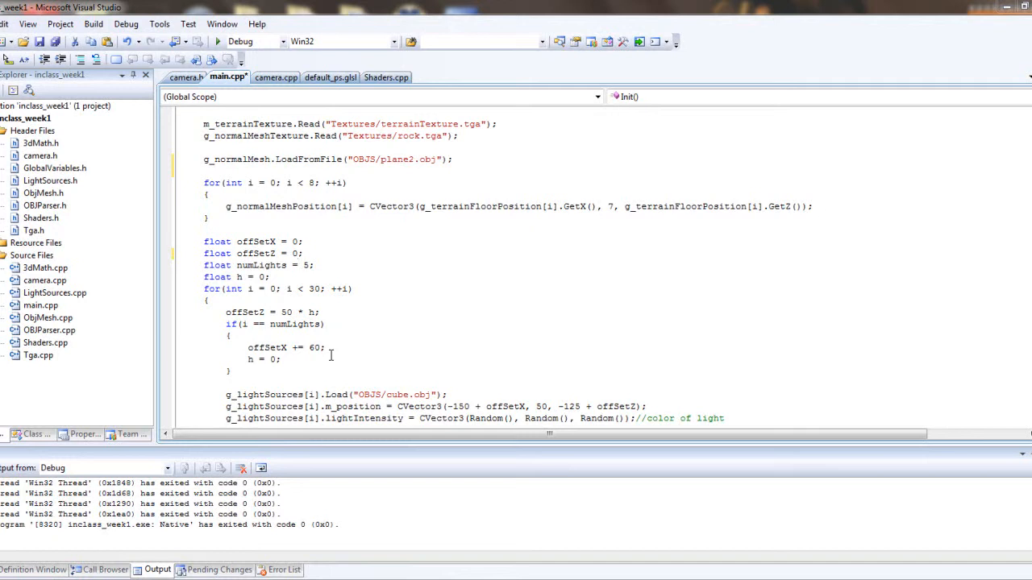
mouse_move(297, 207)
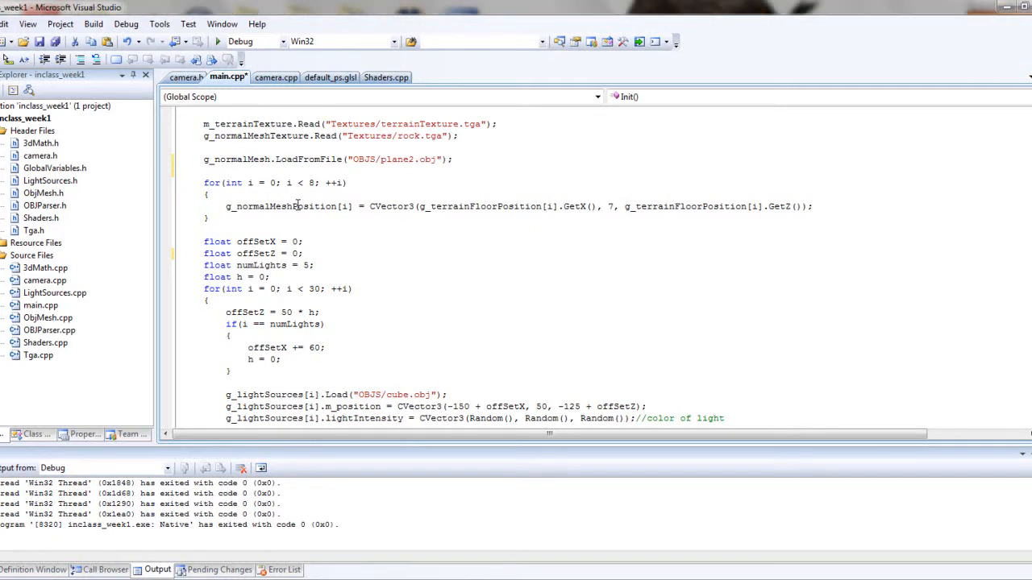
left_click(181, 148)
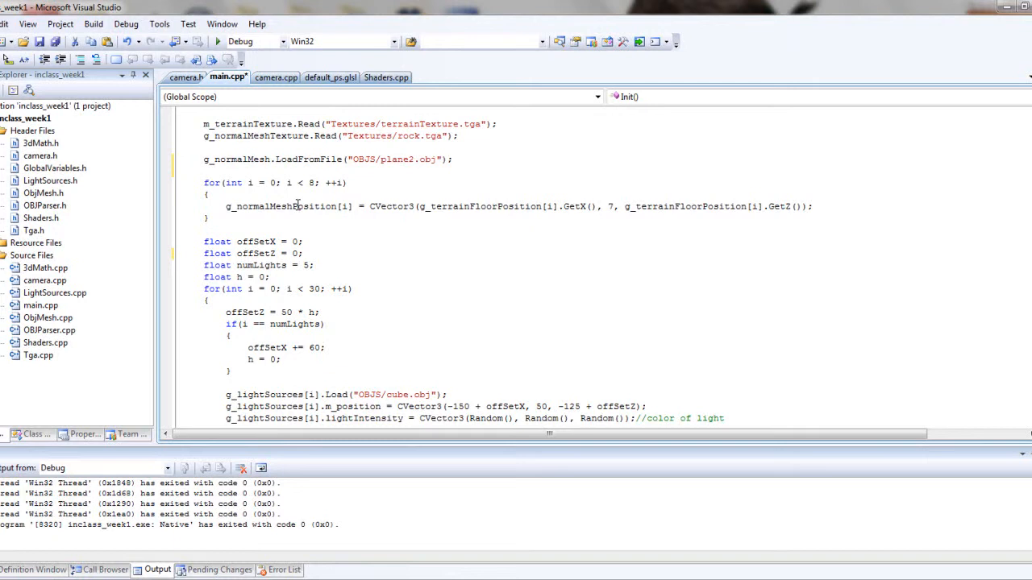
left_click(184, 148)
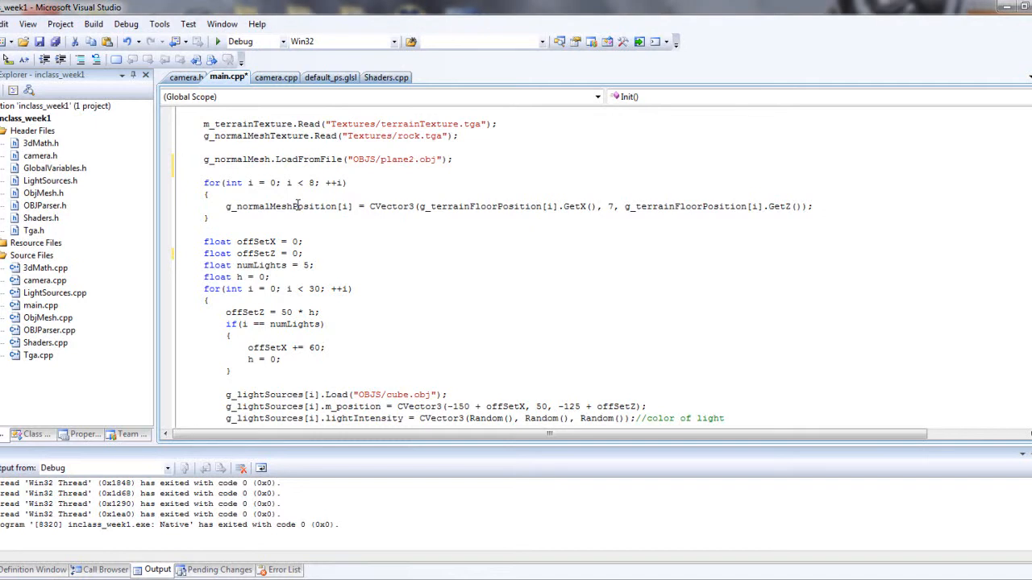
left_click(184, 148)
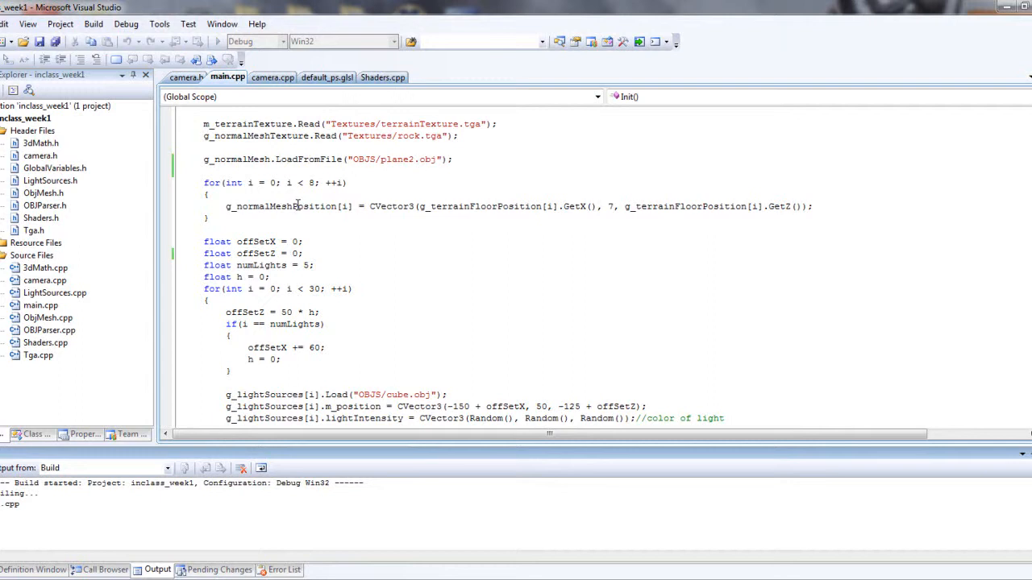
mouse_move(299, 281)
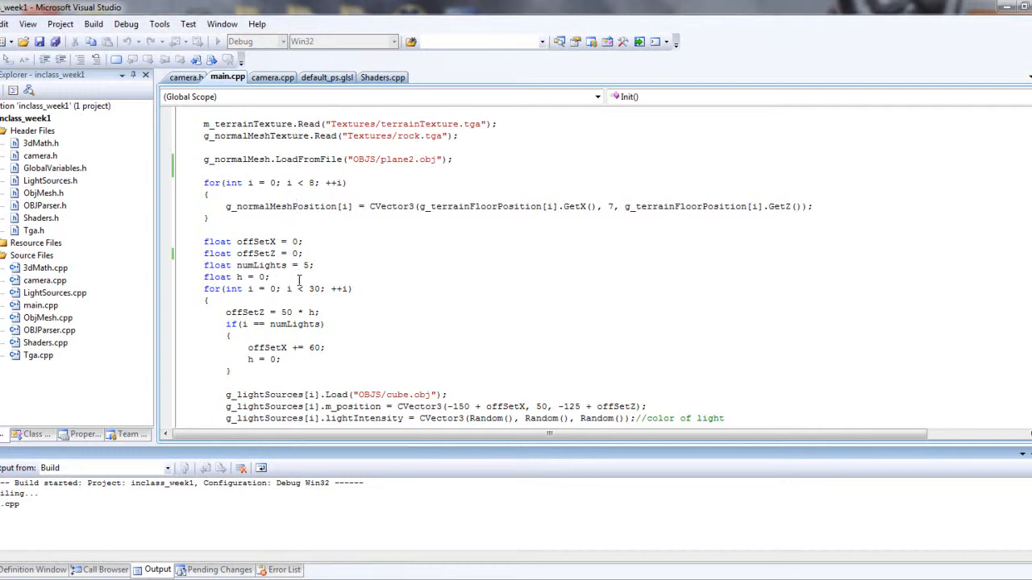
mouse_move(335, 271)
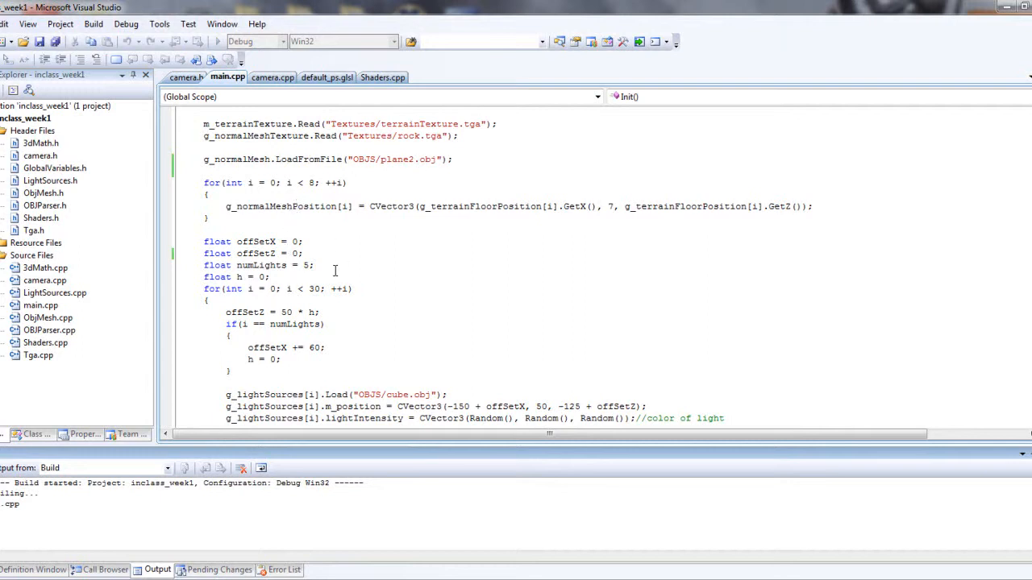